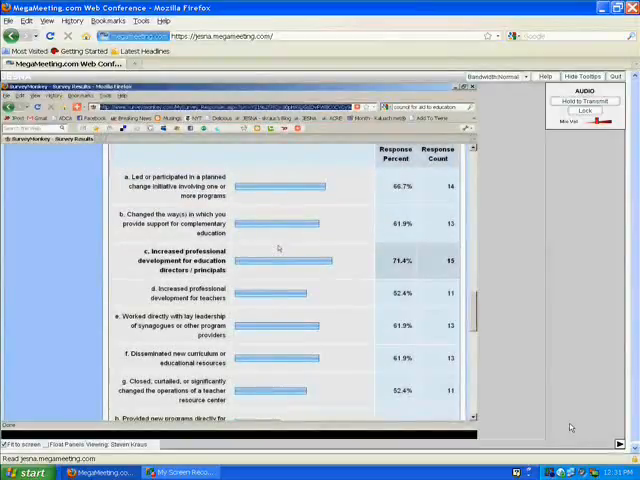
{"action": "scroll", "scroll_direction": "down", "scroll_amount": 3}
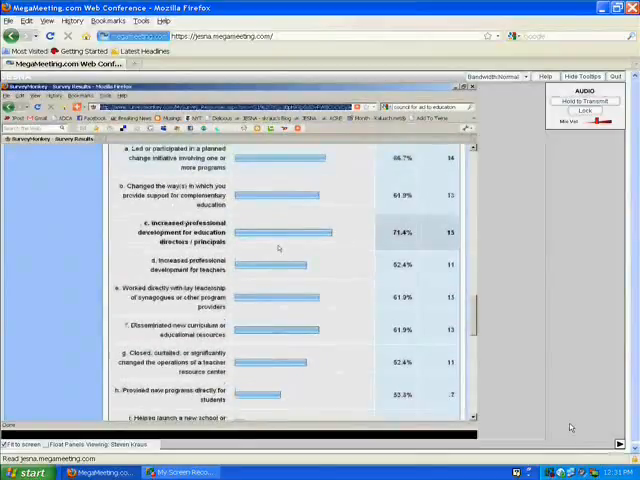
{"action": "scroll", "scroll_direction": "down", "scroll_amount": 3}
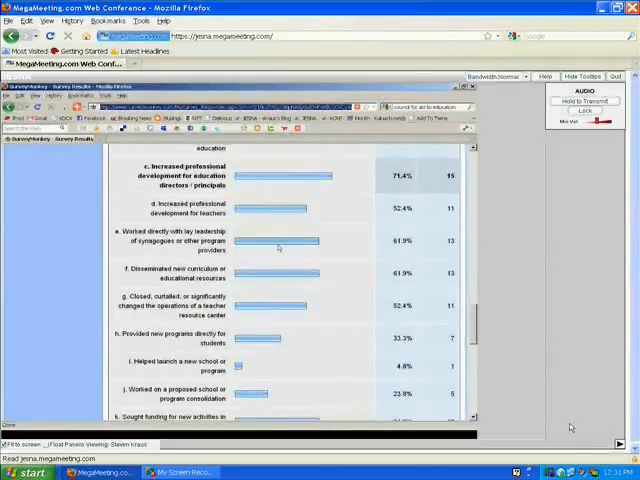
{"action": "scroll", "scroll_direction": "down", "scroll_amount": 3}
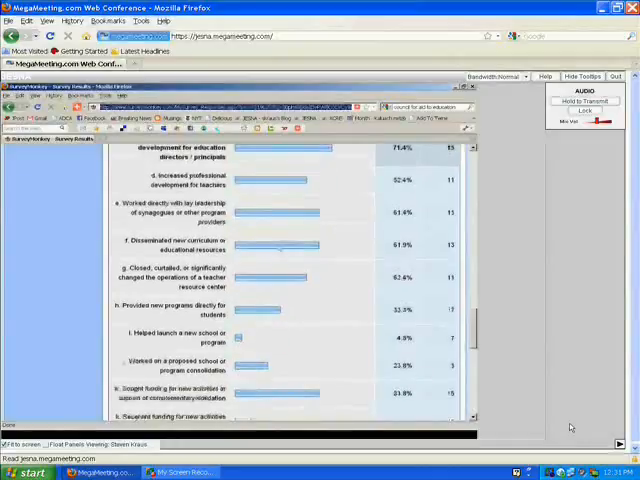
{"action": "scroll", "scroll_direction": "down", "scroll_amount": 3}
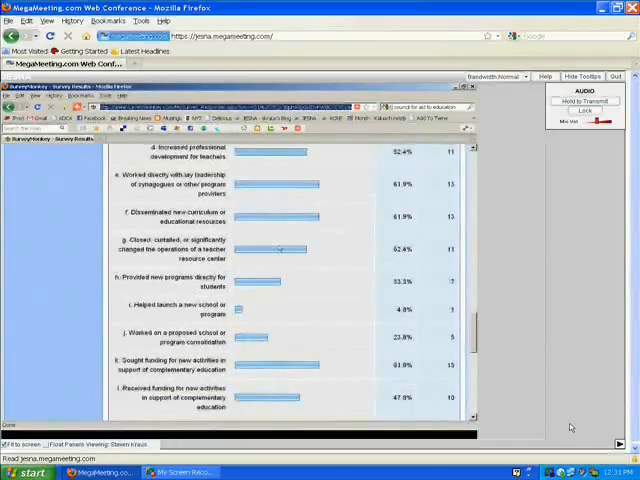
{"action": "scroll", "scroll_direction": "down", "scroll_amount": 3}
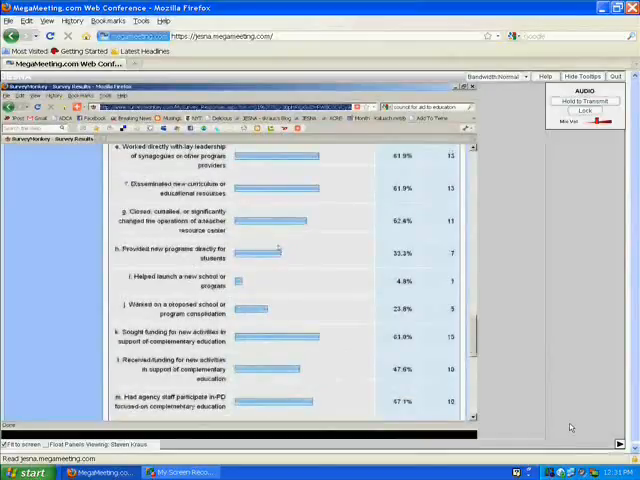
{"action": "scroll", "scroll_direction": "down", "scroll_amount": 3}
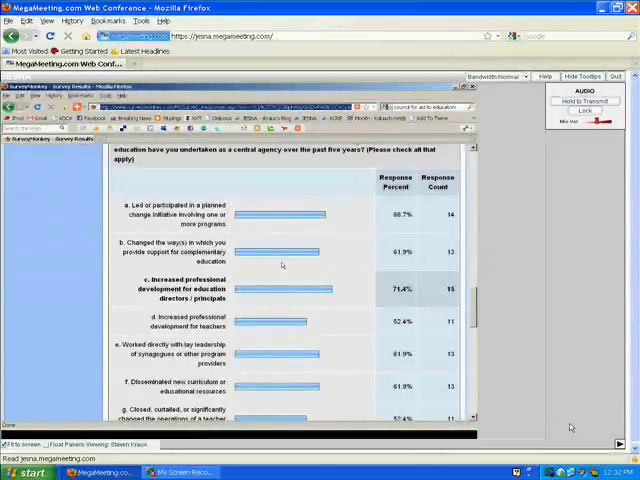
{"action": "scroll", "scroll_direction": "down", "scroll_amount": 3}
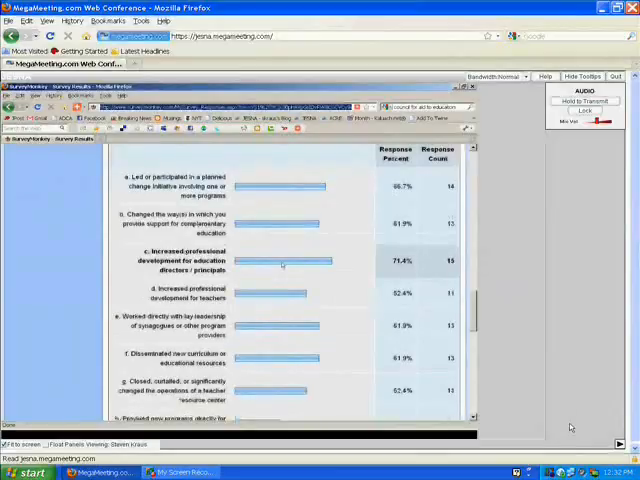
{"action": "scroll", "scroll_direction": "down", "scroll_amount": 3}
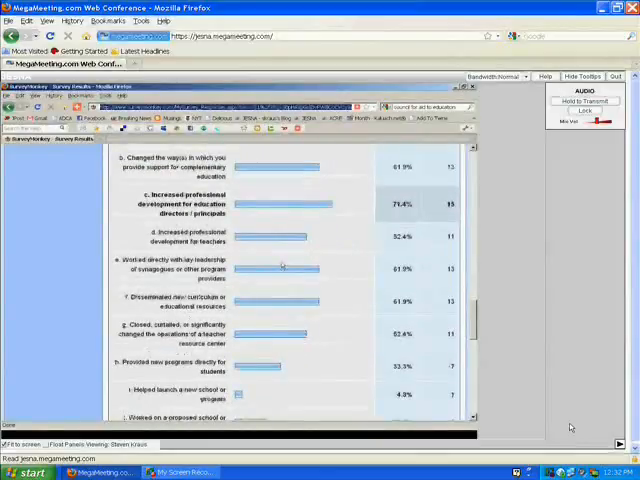
{"action": "scroll", "scroll_direction": "down", "scroll_amount": 3}
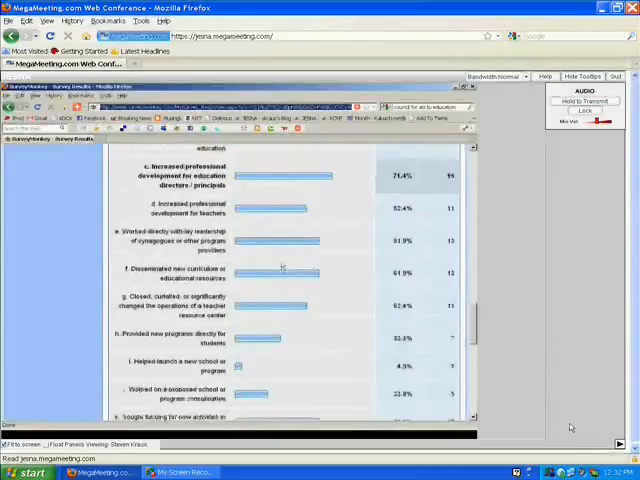
{"action": "scroll", "scroll_direction": "down", "scroll_amount": 3}
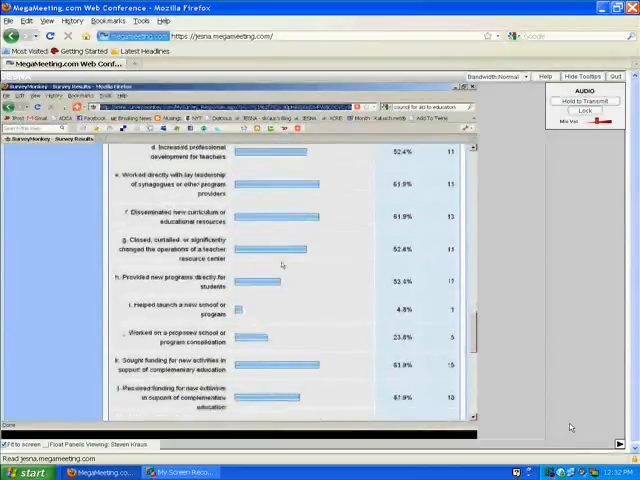
{"action": "scroll", "scroll_direction": "down", "scroll_amount": 3}
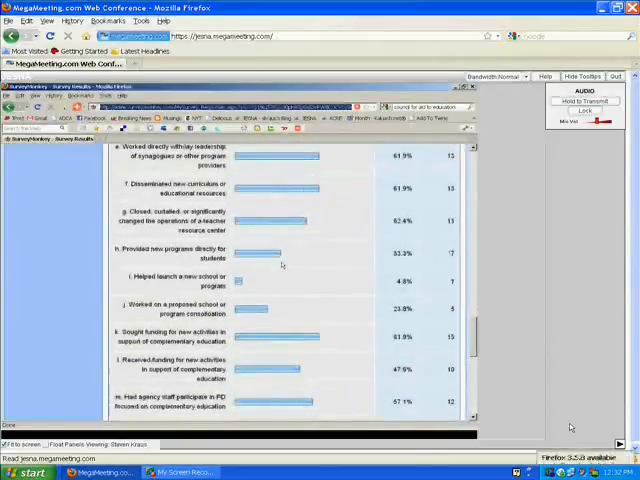
{"action": "scroll", "scroll_direction": "down", "scroll_amount": 3}
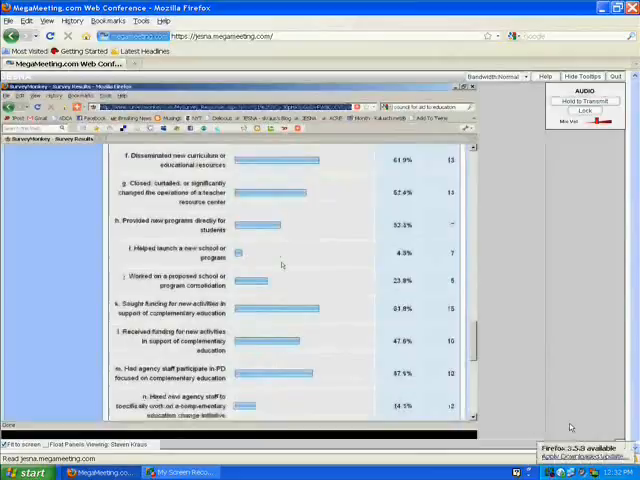
{"action": "scroll", "scroll_direction": "down", "scroll_amount": 3}
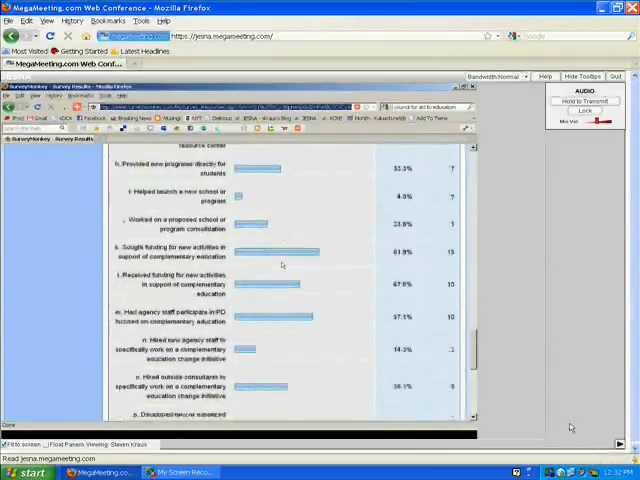
{"action": "scroll", "scroll_direction": "down", "scroll_amount": 3}
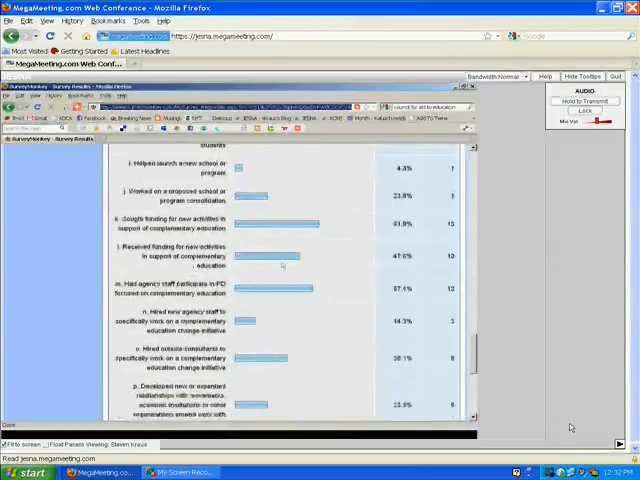
{"action": "scroll", "scroll_direction": "down", "scroll_amount": 3}
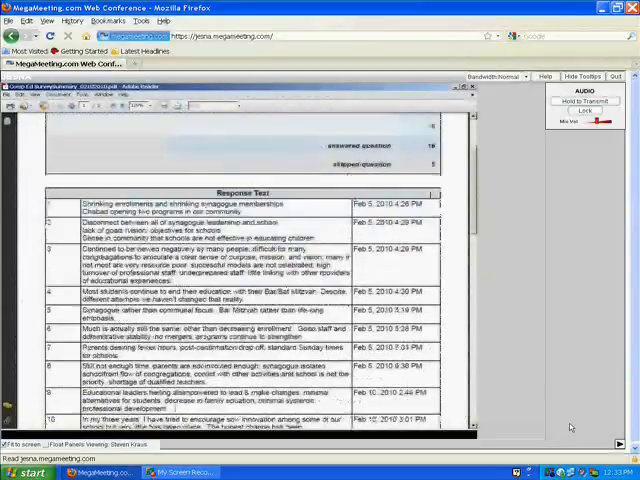
{"action": "scroll", "scroll_direction": "down", "scroll_amount": 3}
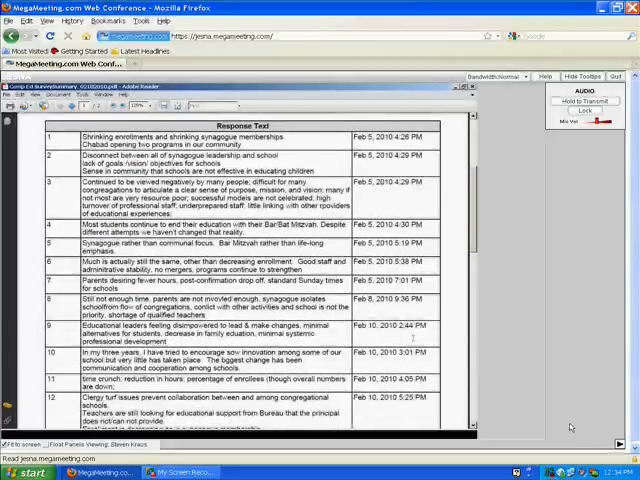
{"action": "scroll", "scroll_direction": "down", "scroll_amount": 3}
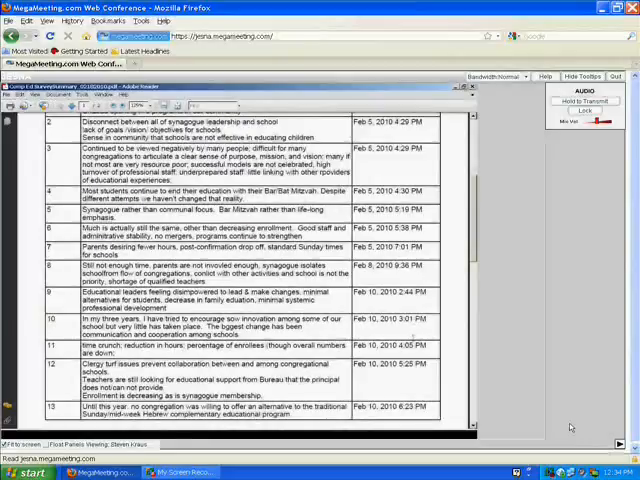
{"action": "scroll", "scroll_direction": "down", "scroll_amount": 3}
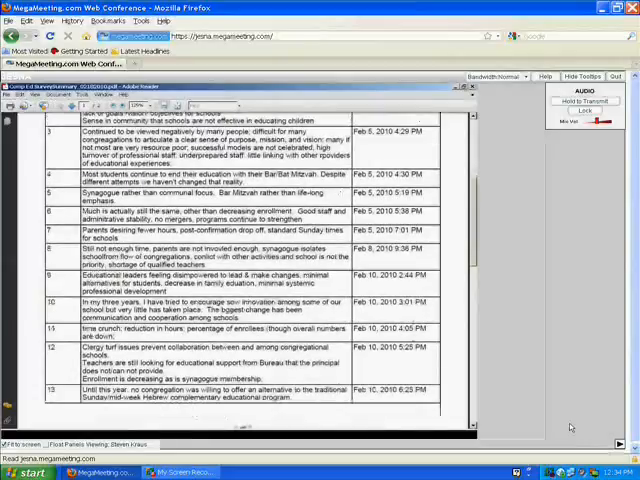
{"action": "scroll", "scroll_direction": "down", "scroll_amount": 3}
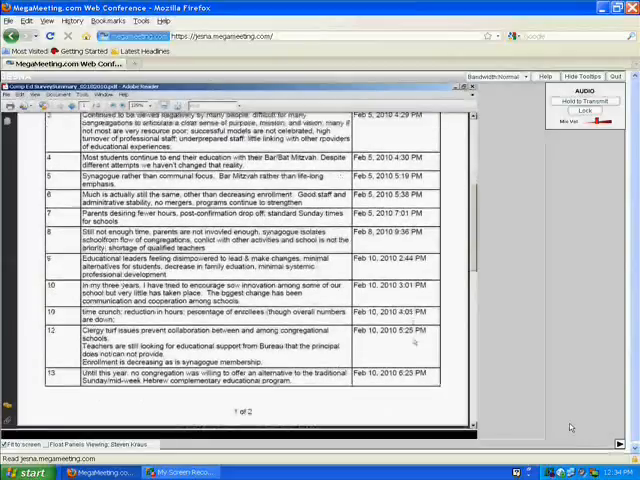
{"action": "scroll", "scroll_direction": "down", "scroll_amount": 3}
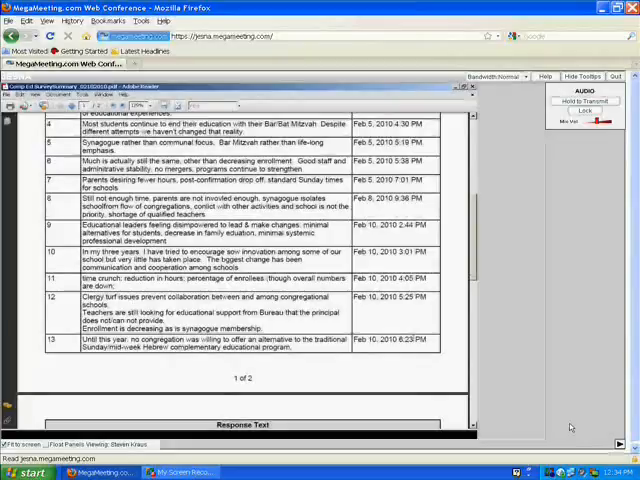
{"action": "scroll", "scroll_direction": "down", "scroll_amount": 3}
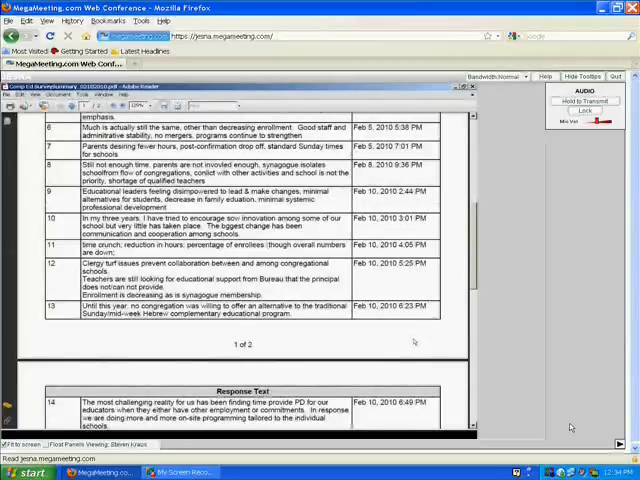
{"action": "scroll", "scroll_direction": "down", "scroll_amount": 3}
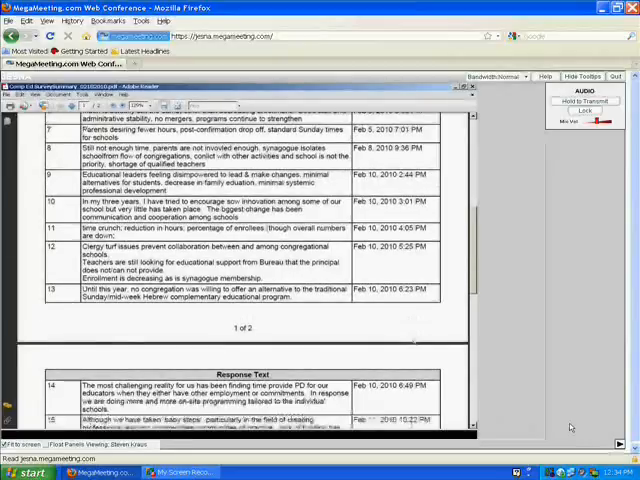
{"action": "scroll", "scroll_direction": "down", "scroll_amount": 3}
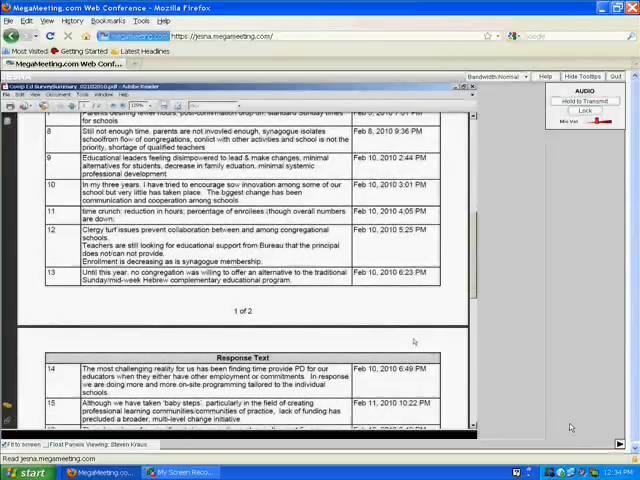
{"action": "scroll", "scroll_direction": "down", "scroll_amount": 3}
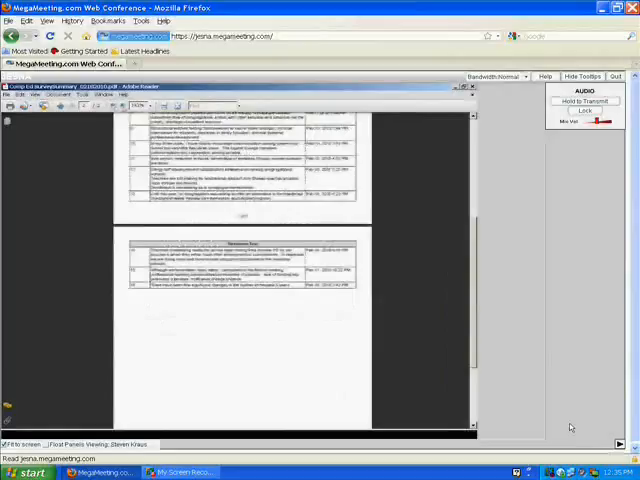
{"action": "scroll", "scroll_direction": "down", "scroll_amount": 3}
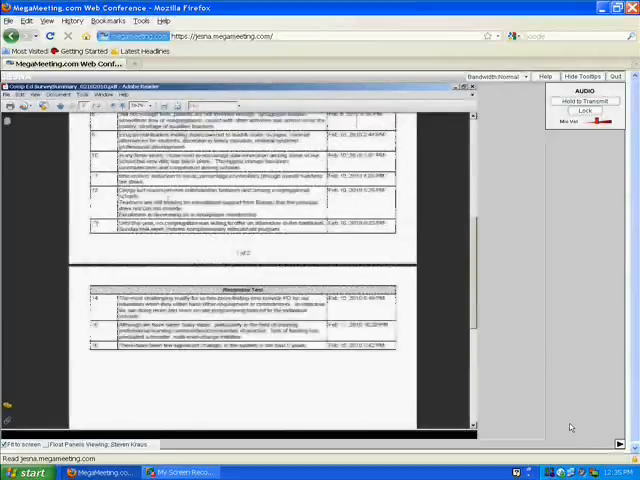